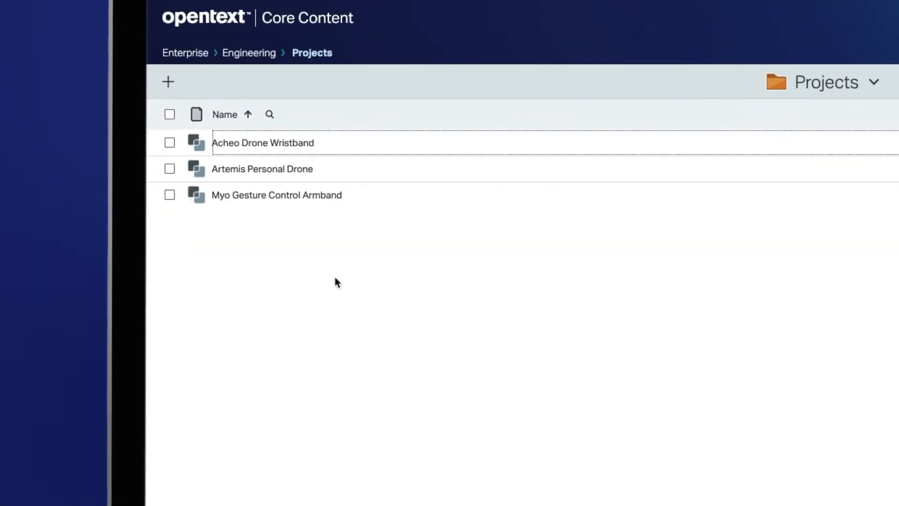
Step: Show the new-item types available in the Projects folder
{"action": "left_click", "coordinate": [168, 82]}
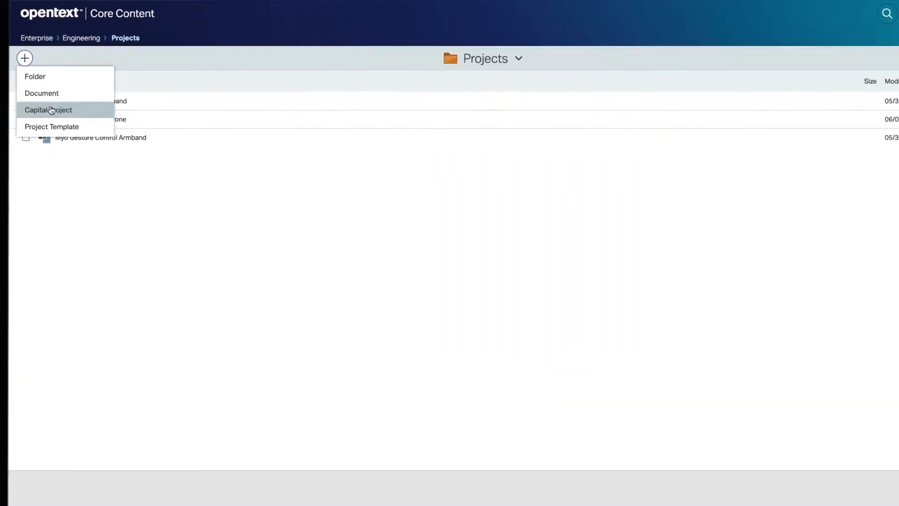
Step: Create Capital Project 'New York city subway line' with 36 months duration, 40000000 budget and an executive sponsor
{"action": "left_click", "coordinate": [48, 110]}
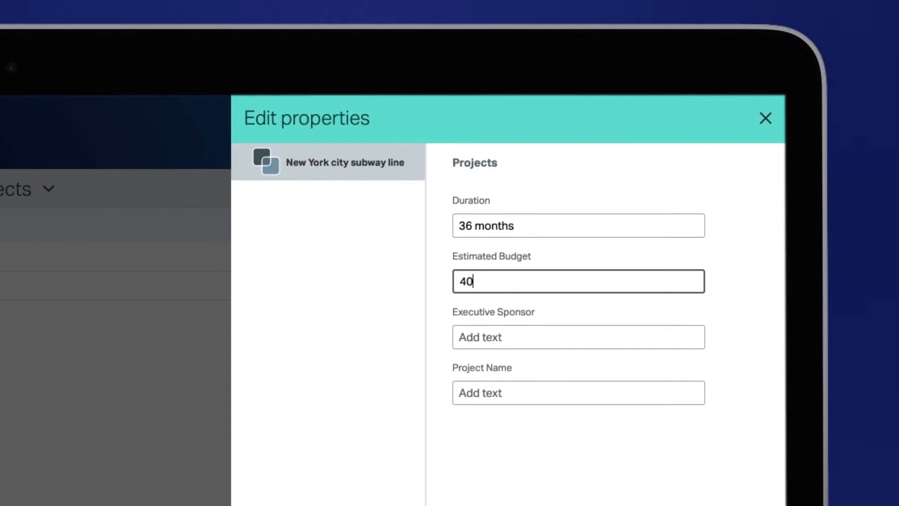
{"action": "type", "text": "Here is the executive sponsor"}
{"action": "left_click", "coordinate": [577, 392]}
{"action": "type", "text": "Give me a name"}
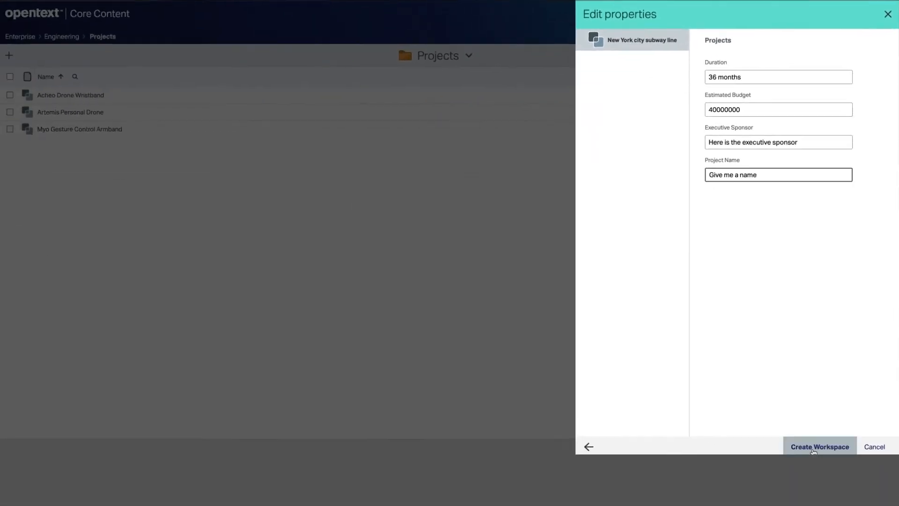
{"action": "left_click", "coordinate": [819, 446]}
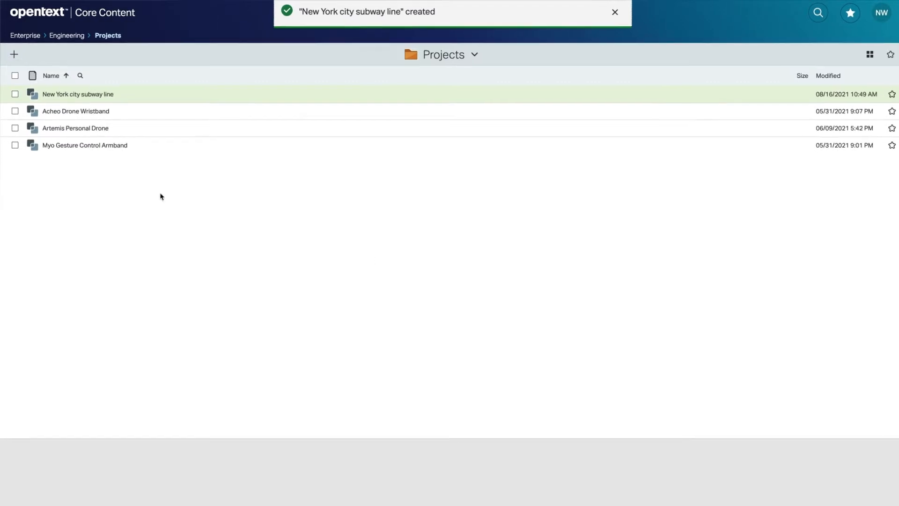
Step: Start an upload into the Contracts folder of the New York city subway line workspace
{"action": "left_click", "coordinate": [77, 93]}
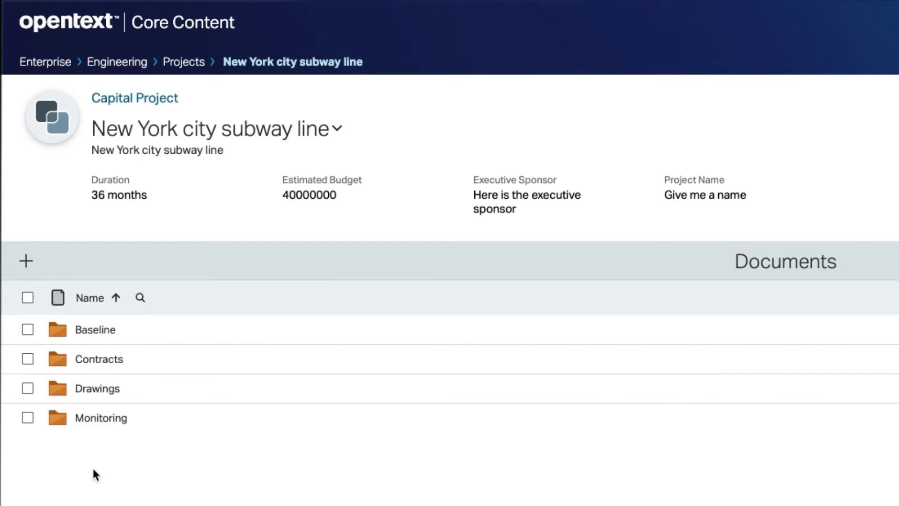
{"action": "double_click", "coordinate": [98, 359]}
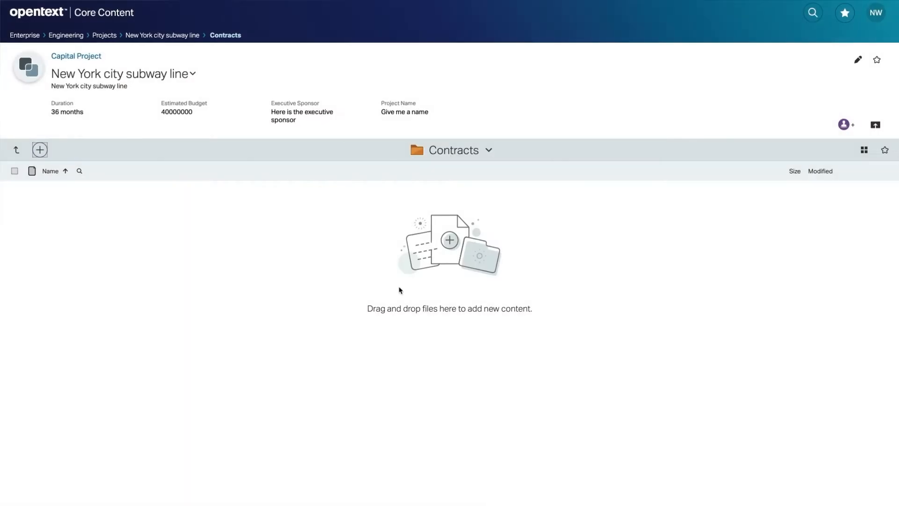
{"action": "left_click", "coordinate": [875, 124]}
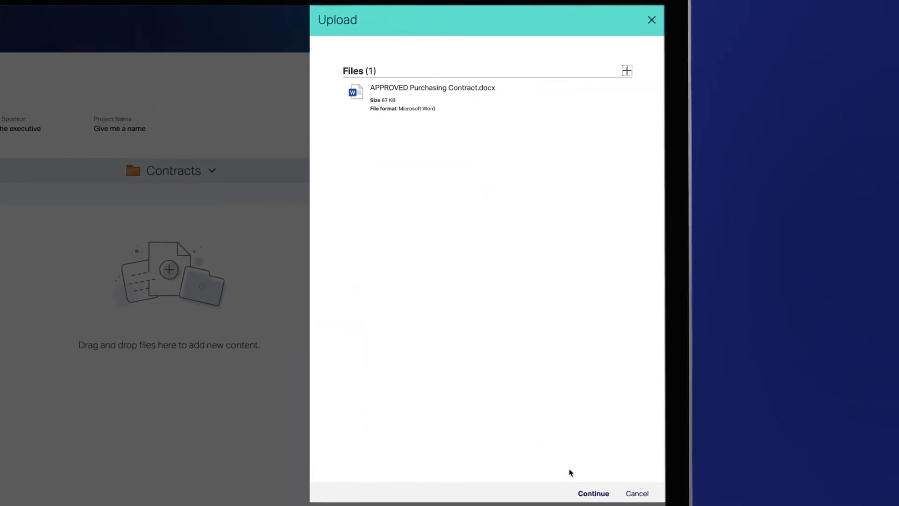
Step: Upload the purchasing contract with number 12345, vendor address, vendor name and type Business to Government
{"action": "left_click", "coordinate": [593, 494]}
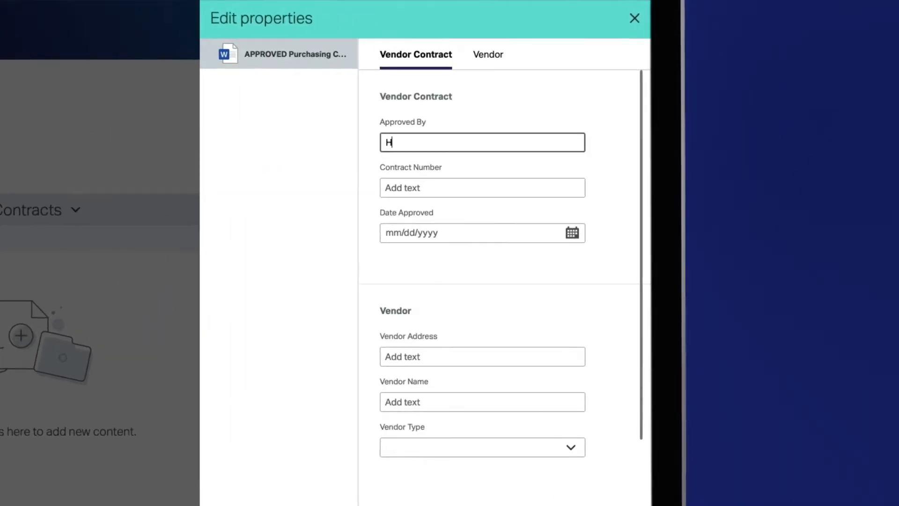
{"action": "type", "text": "12345"}
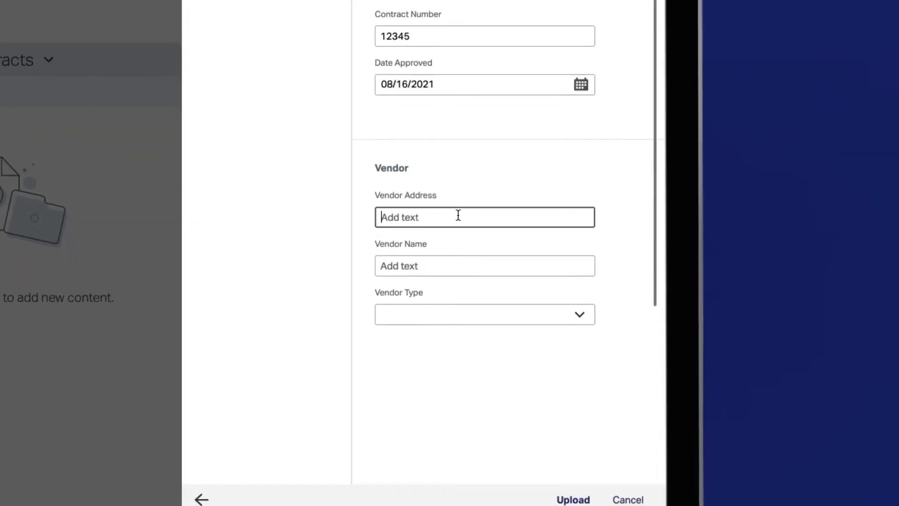
{"action": "type", "text": "Here is an addre"}
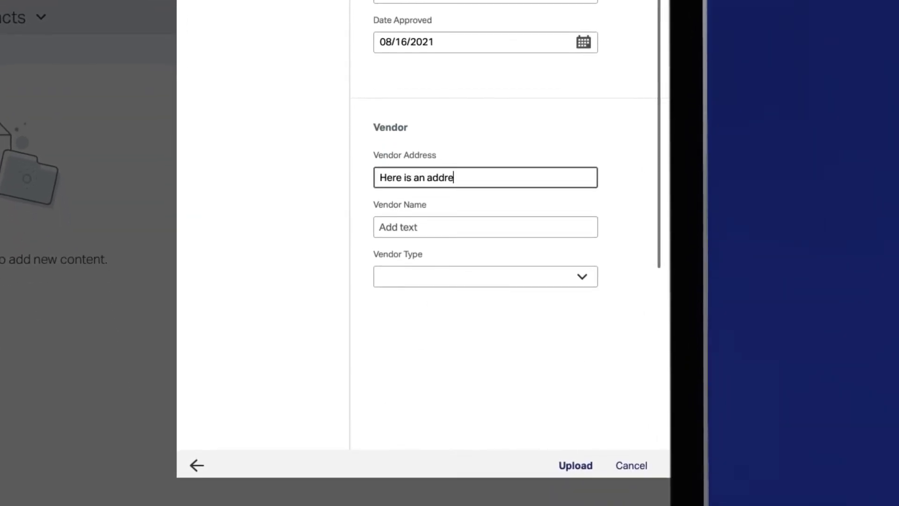
{"action": "type", "text": "Vendor Name"}
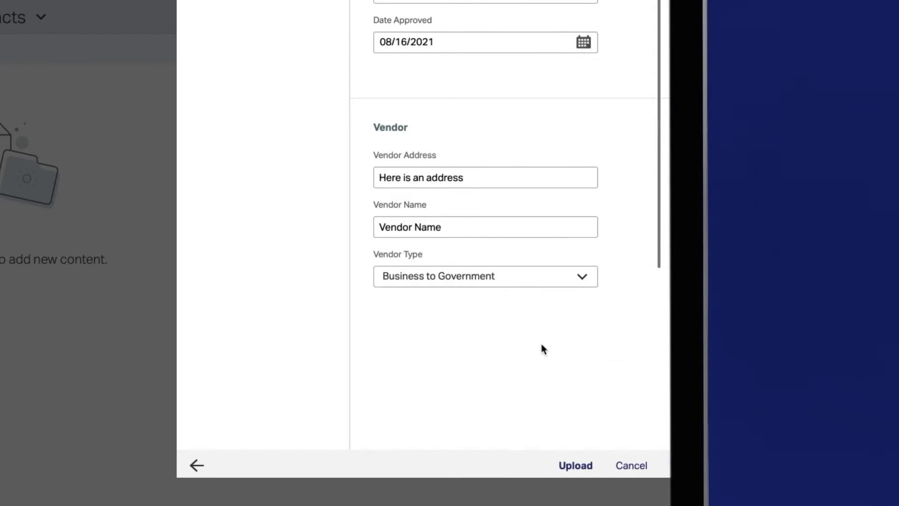
{"action": "left_click", "coordinate": [574, 466]}
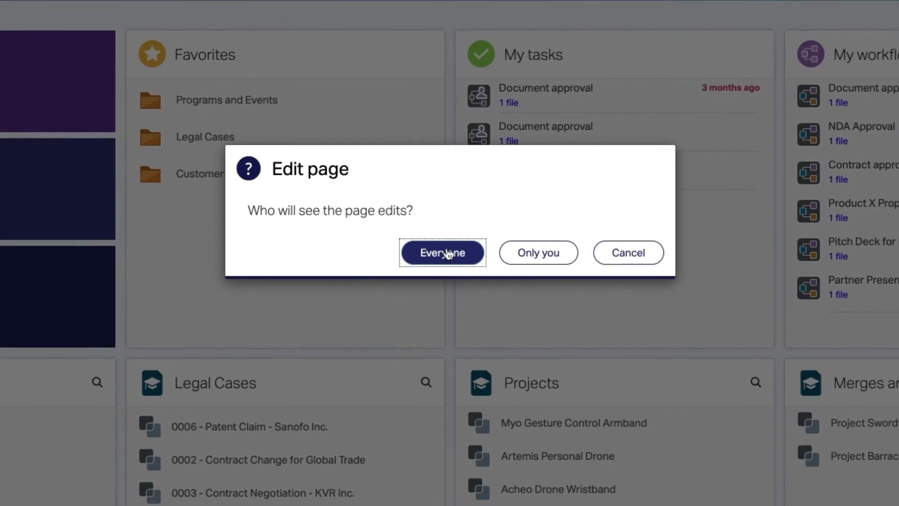
Step: Make the home page edits visible to everyone
{"action": "left_click", "coordinate": [442, 252]}
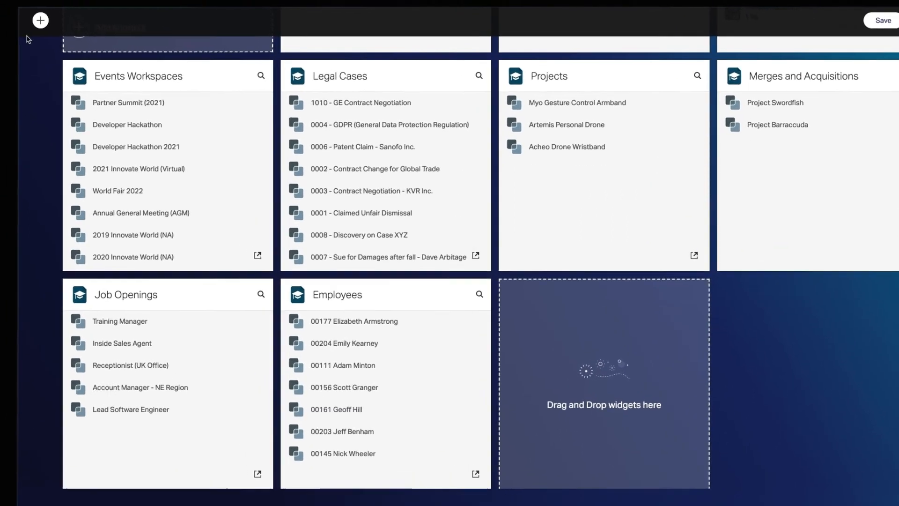
Step: Add a My workspaces widget from the Workspaces choices to the home page
{"action": "left_click", "coordinate": [40, 19]}
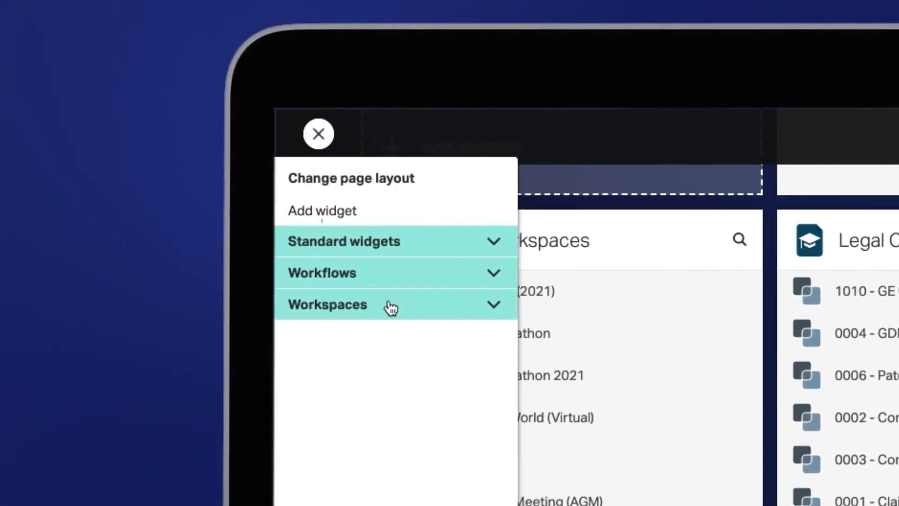
{"action": "left_click", "coordinate": [327, 305]}
{"action": "type", "text": "C"}
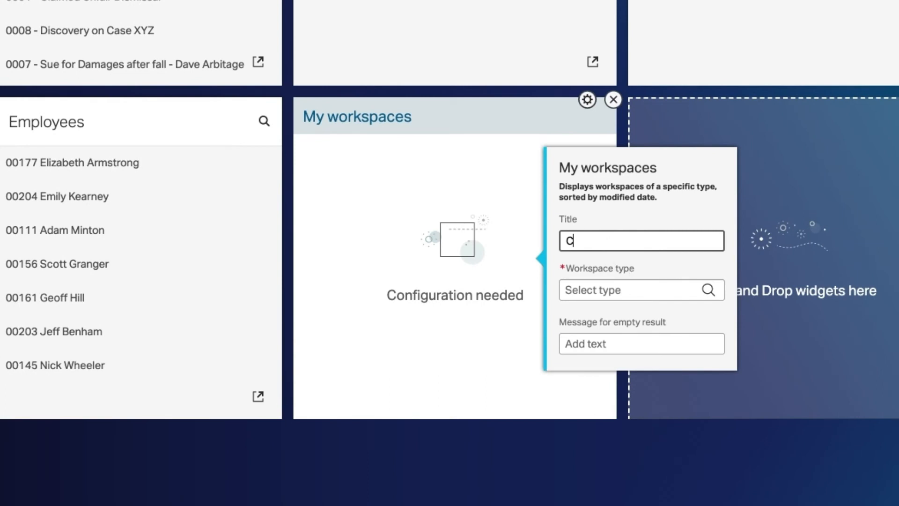
Step: Save the widget as Capital Projects showing Capital Project workspaces, listing New York city subway line
{"action": "left_click", "coordinate": [630, 289]}
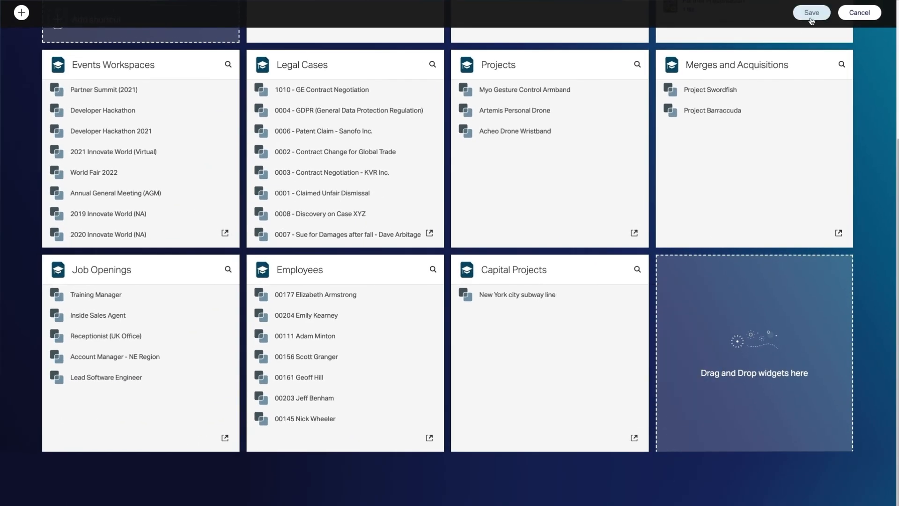
{"action": "left_click", "coordinate": [811, 12]}
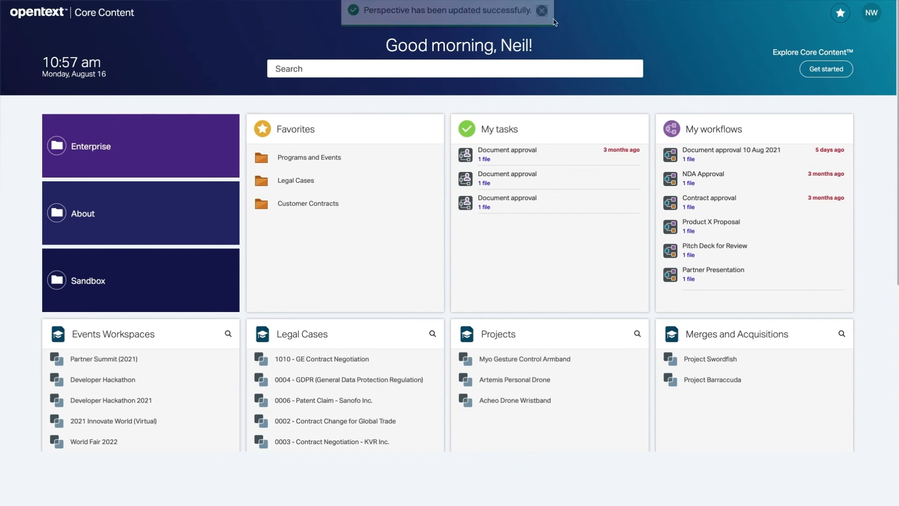
{"action": "scroll", "scroll_direction": "down", "scroll_amount": 3}
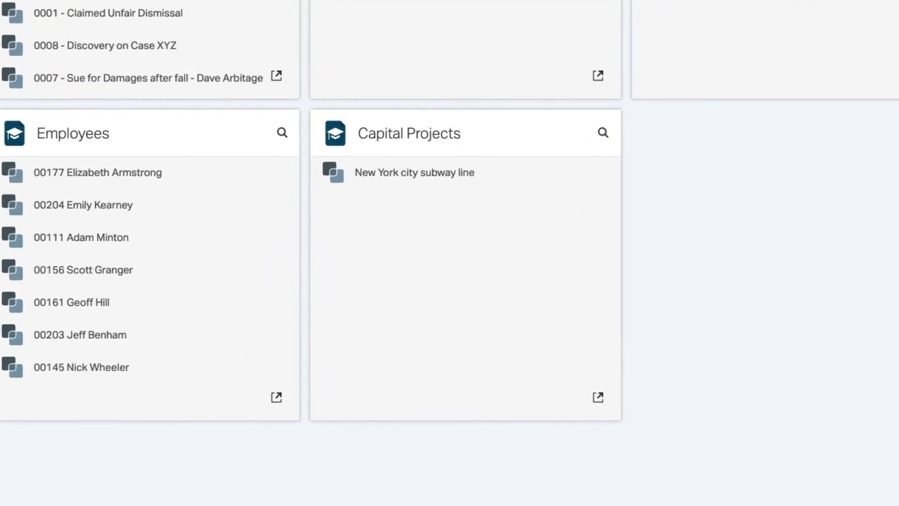